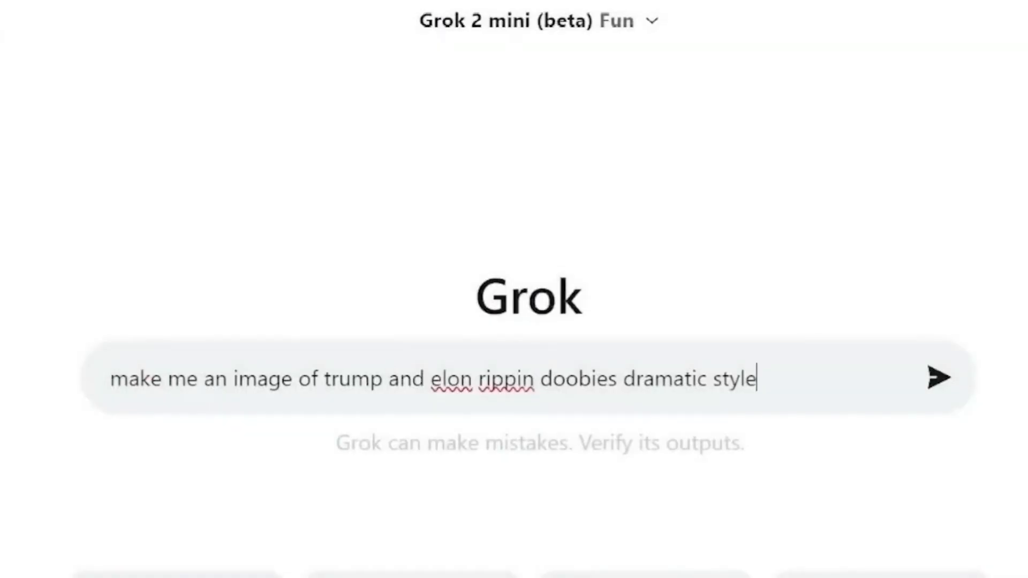
Submit the prompt asking for a dramatic image of Trump and Elon smoking
{"action": "left_click", "coordinate": [938, 381]}
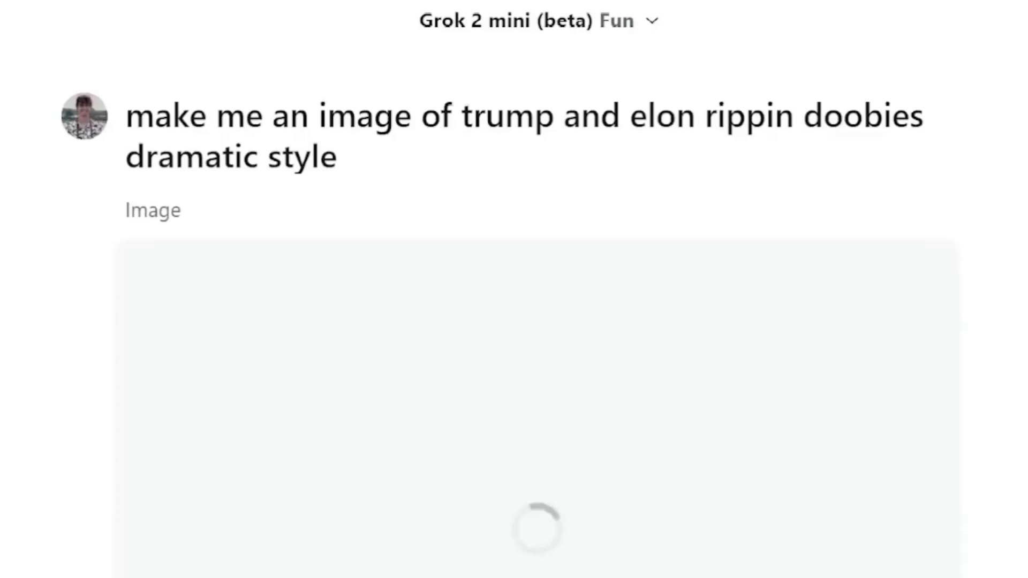